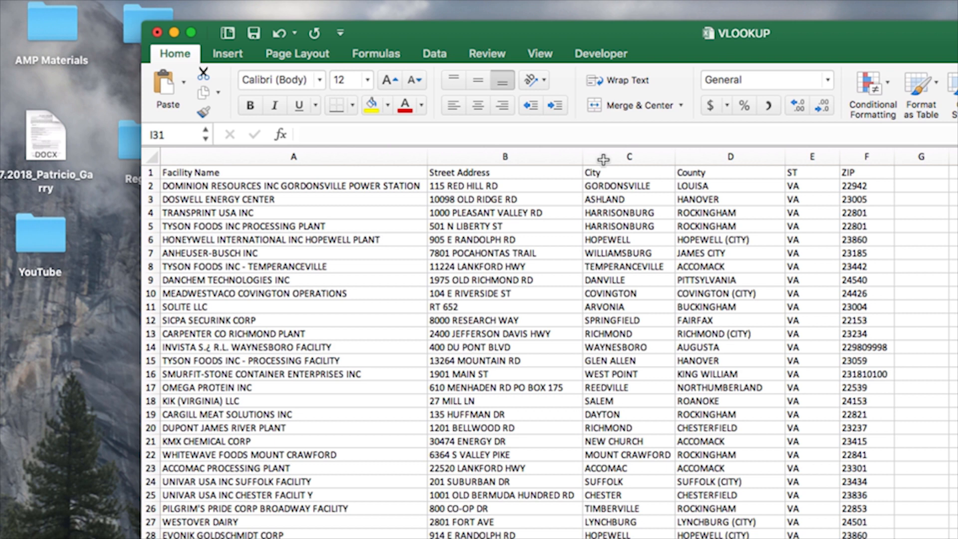
mouse_move(797, 161)
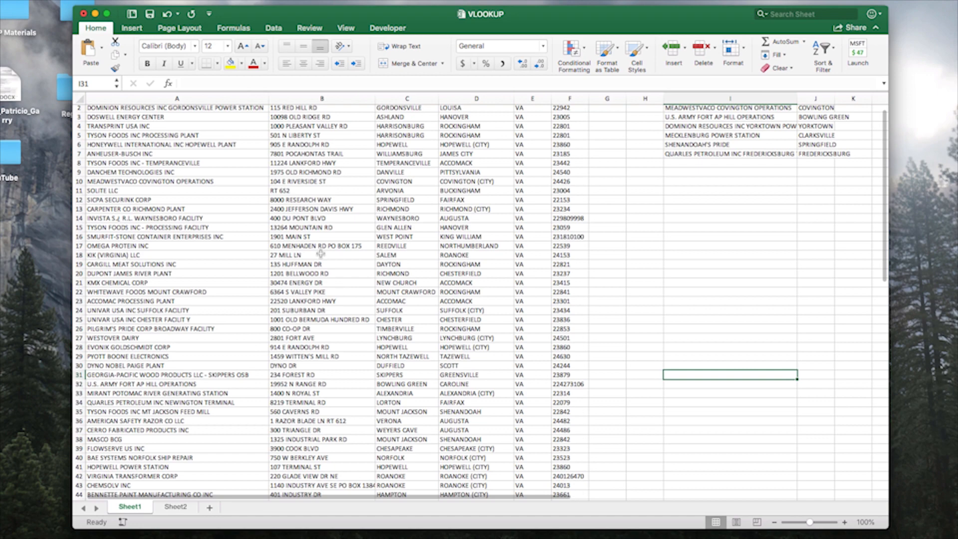
- Start a fresh formula in J2 with =vlookup( after clearing the old city results
scroll(down, 3)
text(=VLOOKUP(I2,$A$1:$F$76,3, FALSE))
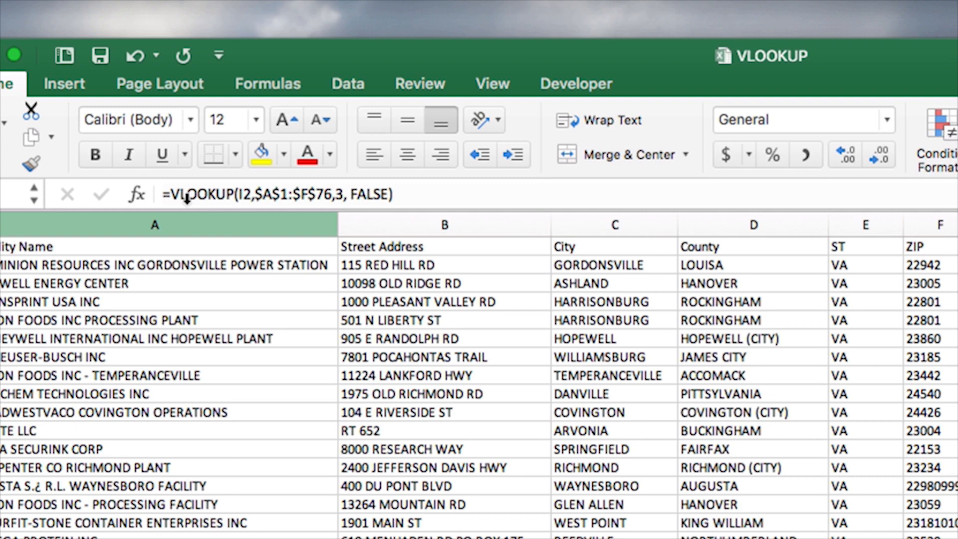
mouse_move(323, 184)
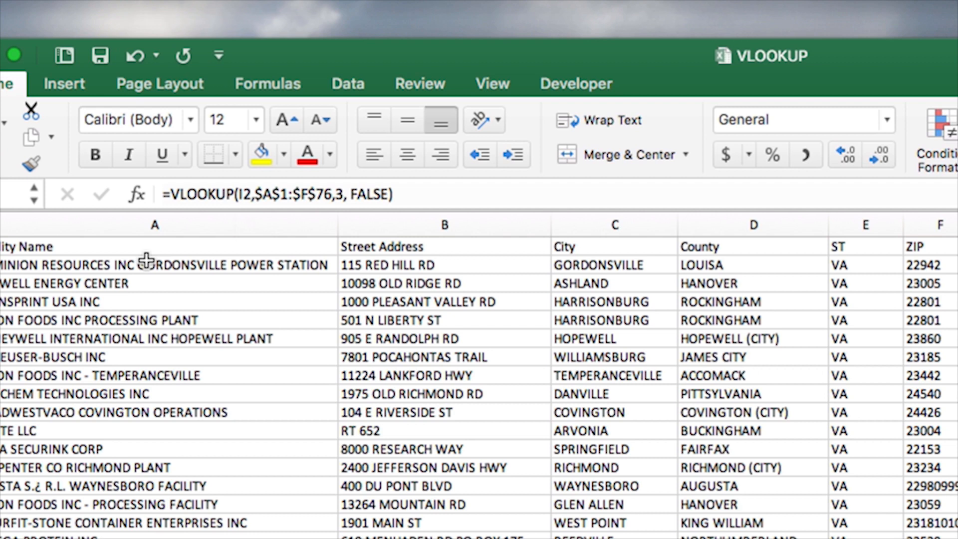
mouse_move(142, 249)
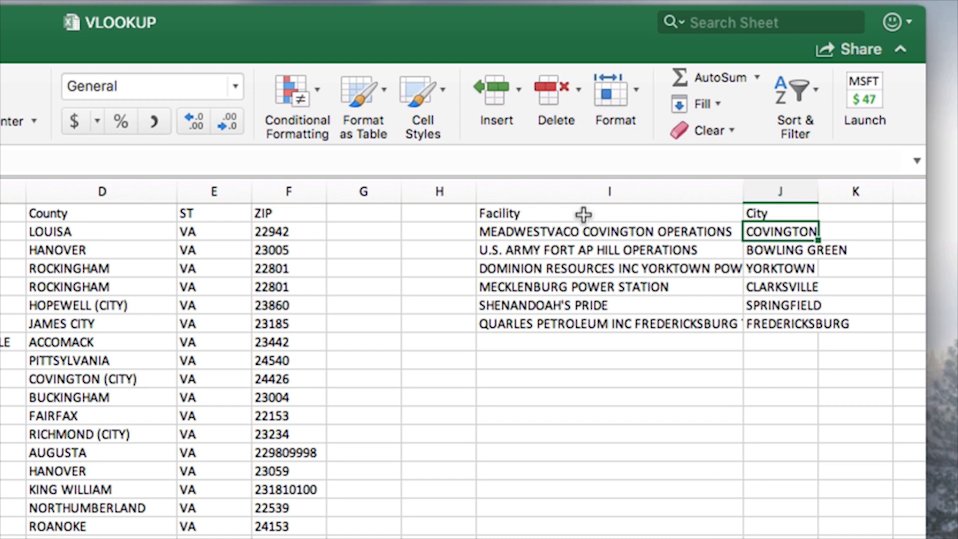
mouse_move(515, 252)
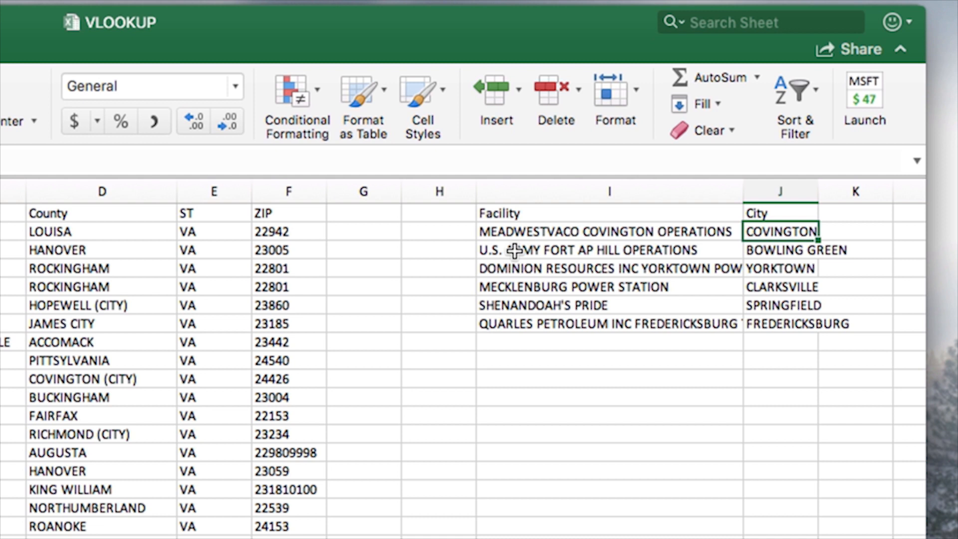
mouse_move(546, 304)
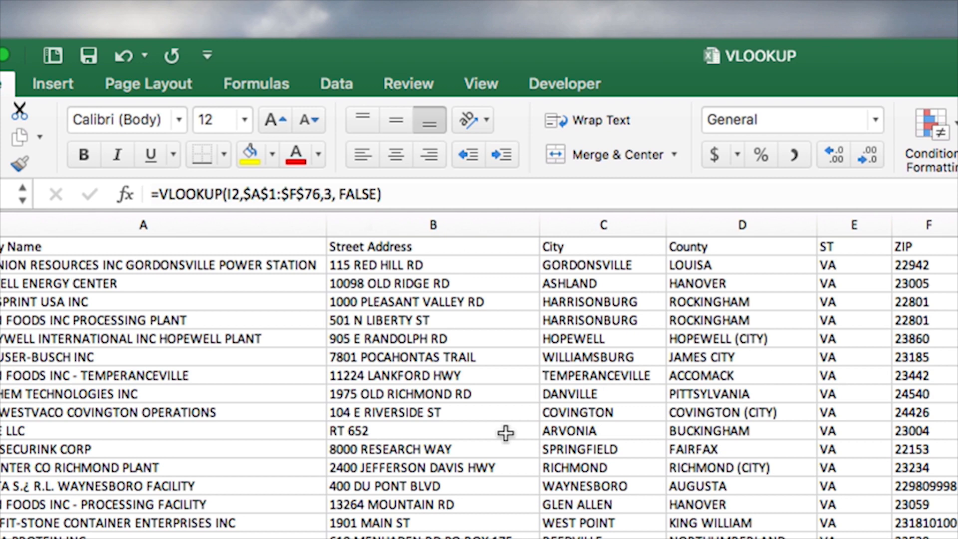
mouse_move(47, 332)
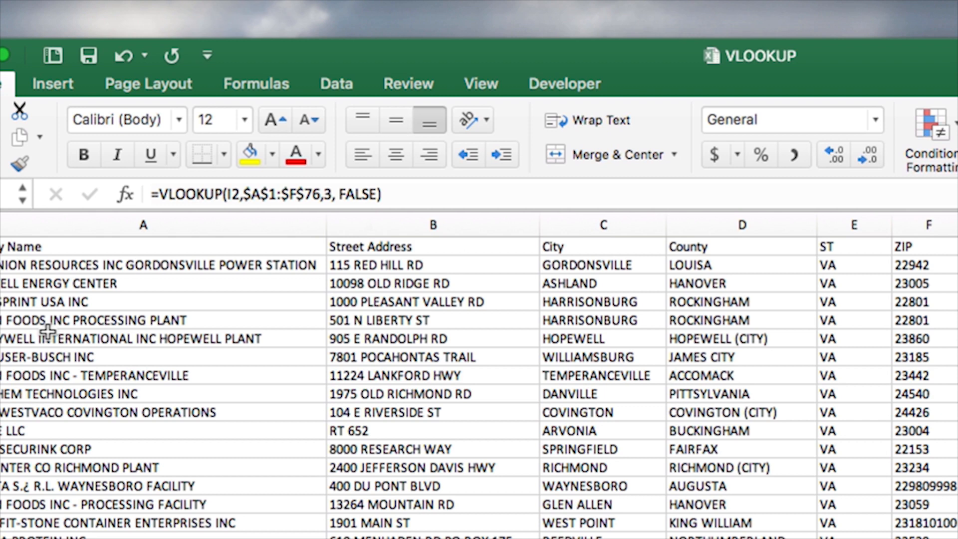
mouse_move(81, 249)
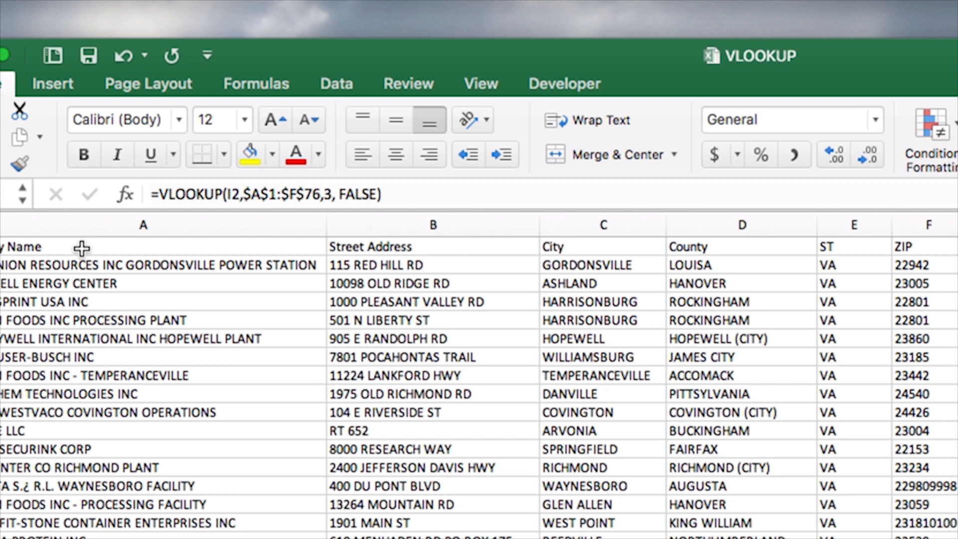
mouse_move(560, 246)
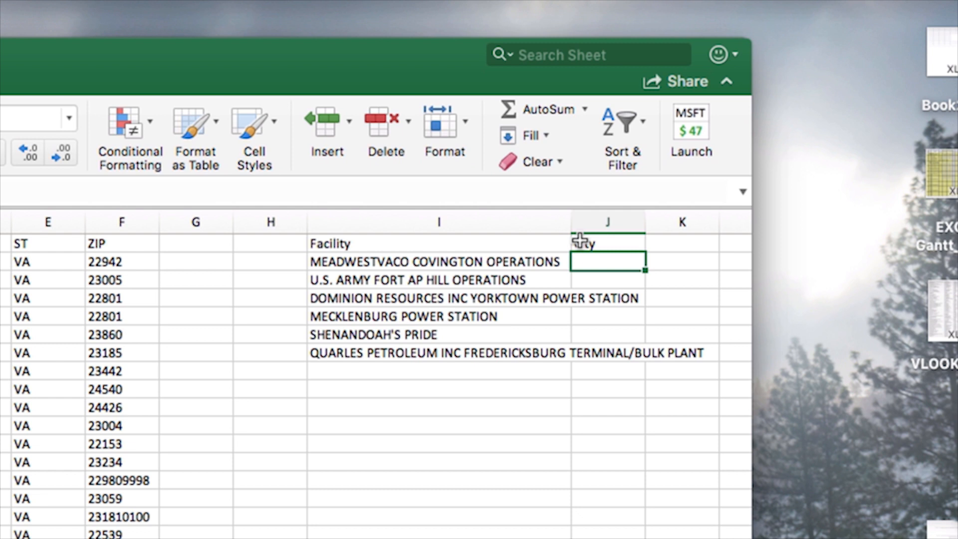
text(=vlookup)
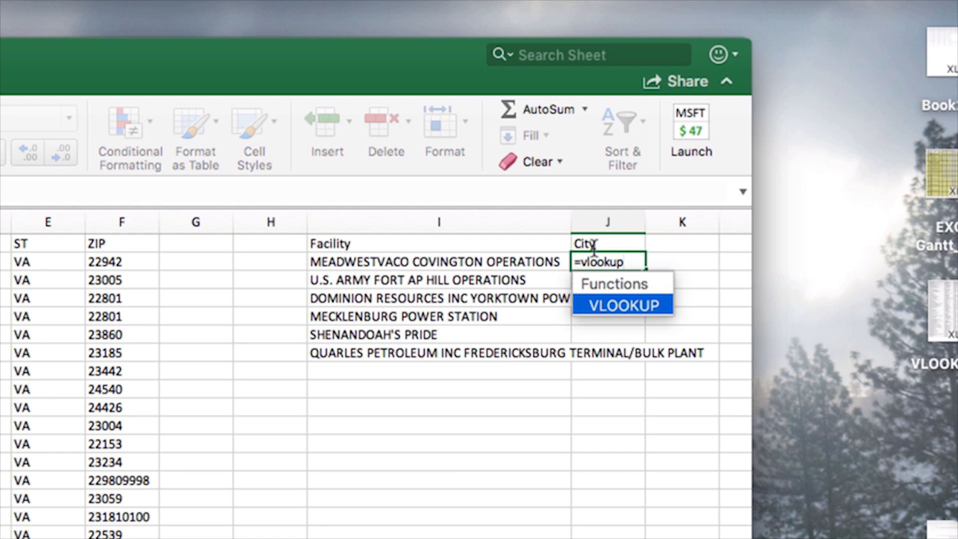
text(()
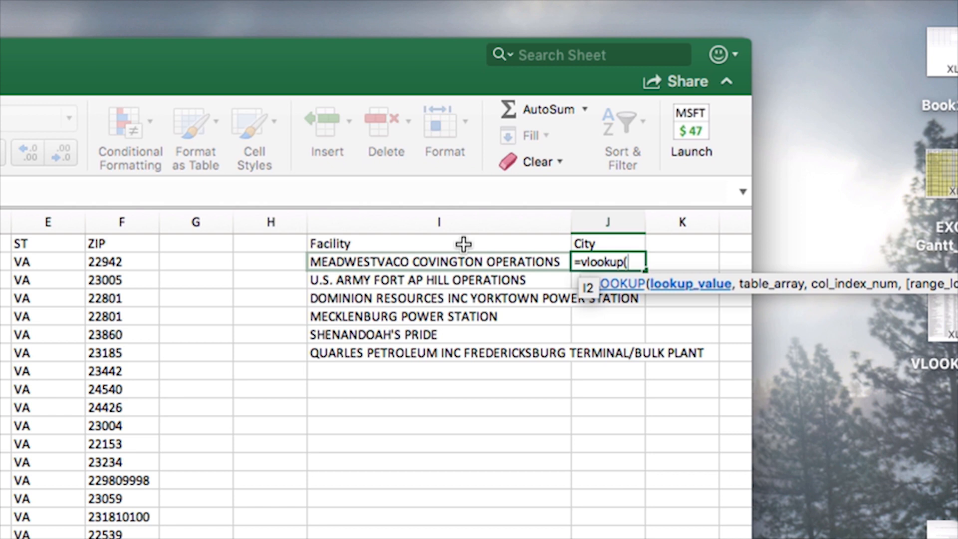
- Use I2, the first facility name, as the lookup value and begin the table range at A1
click(432, 261)
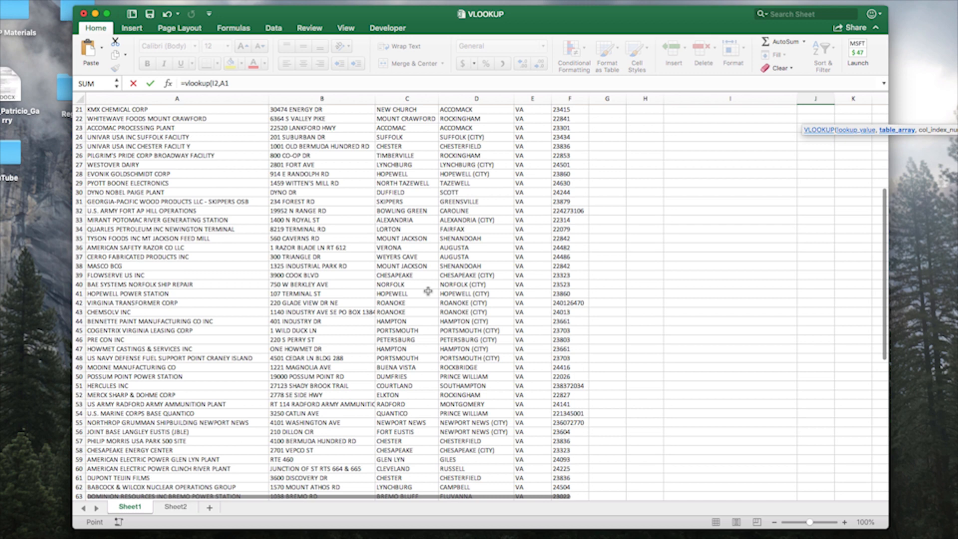
- Set the table array to the whole facility table and lock it as $A$1:$F$76
scroll(down, 3)
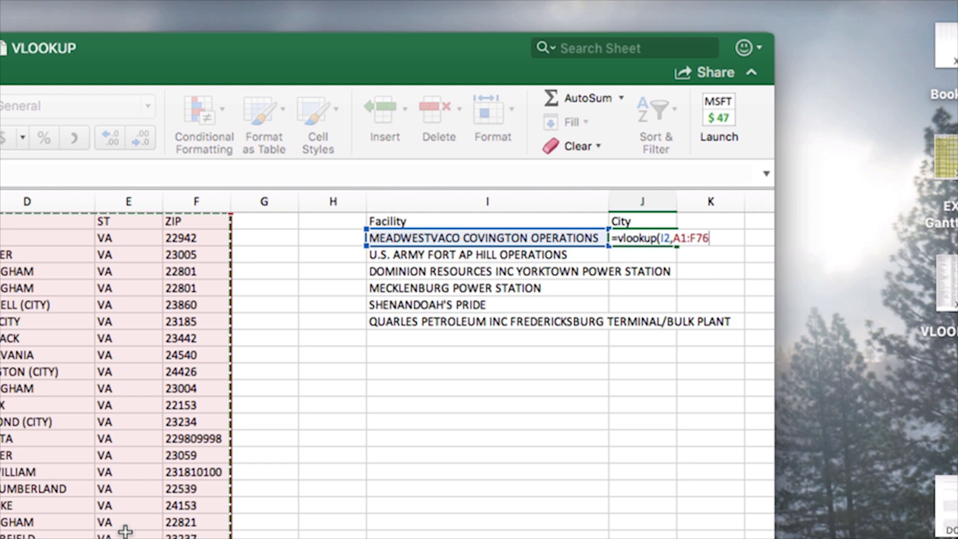
key(f4)
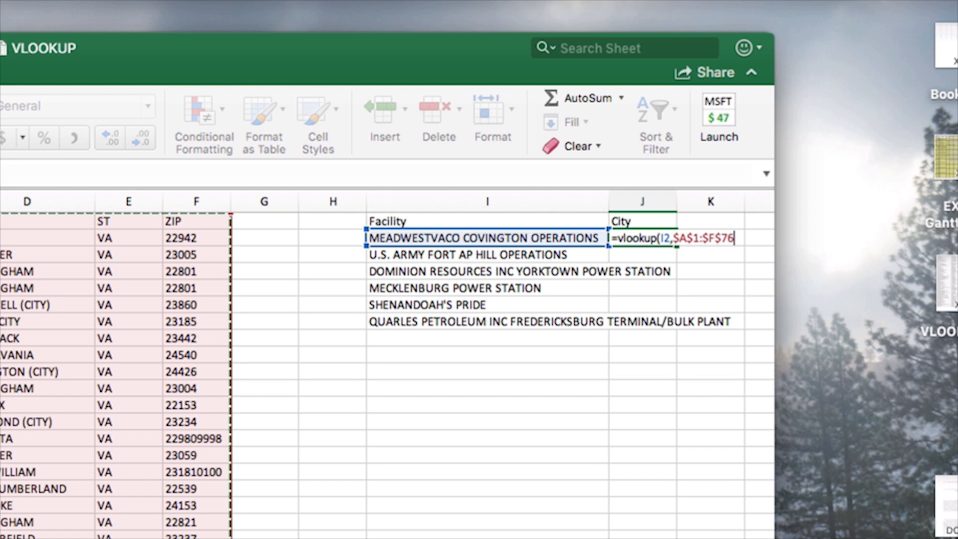
- Add column index 3 and the exact-match argument false, correcting the mistyped 'fals'
text(,3)
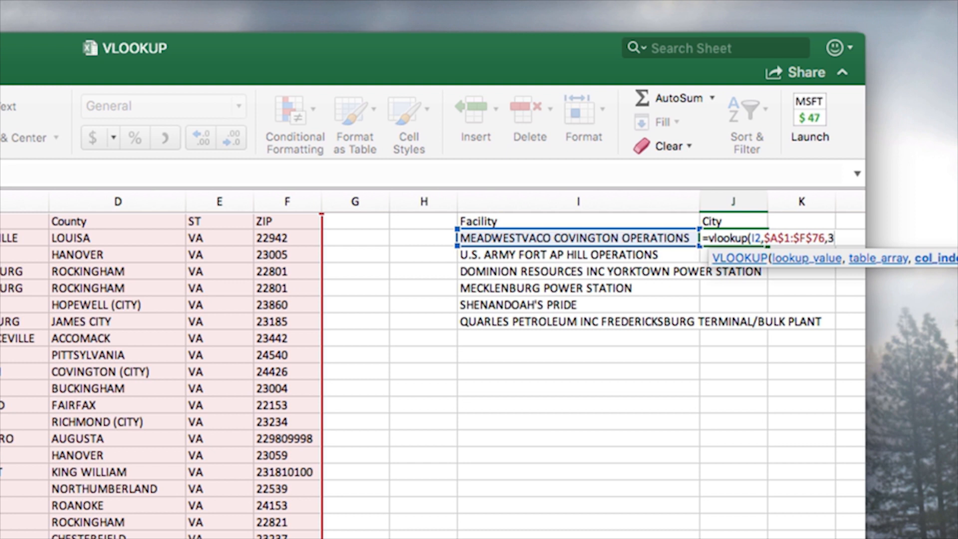
text(f)
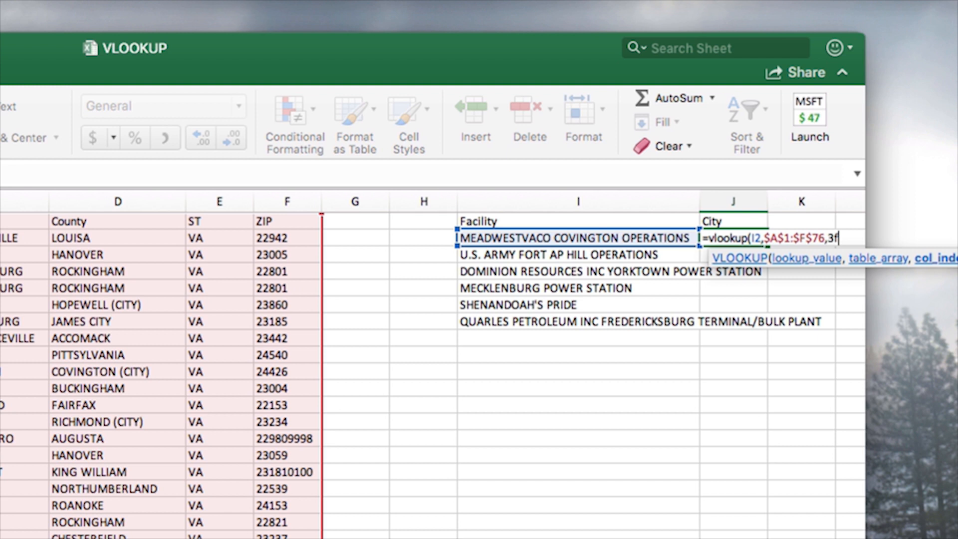
text(als)
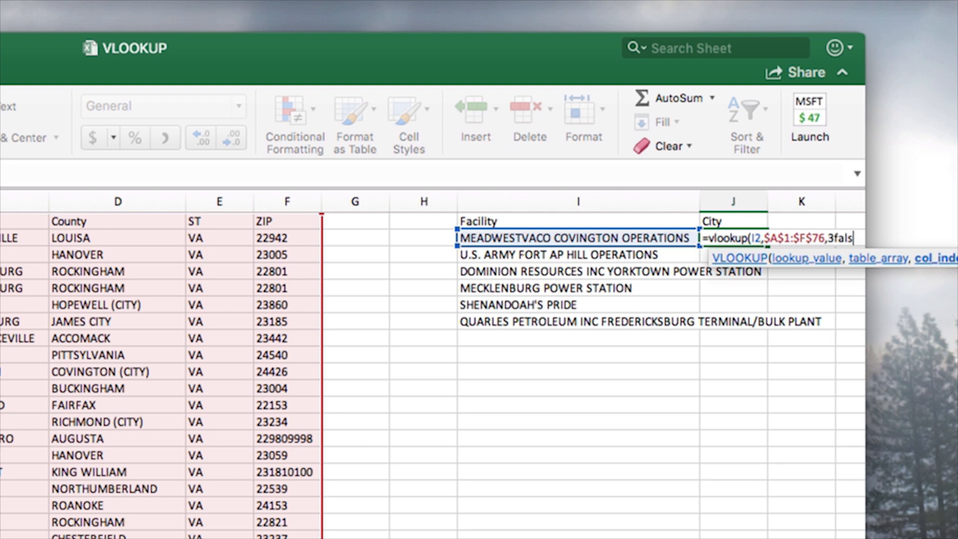
key(Backspace)
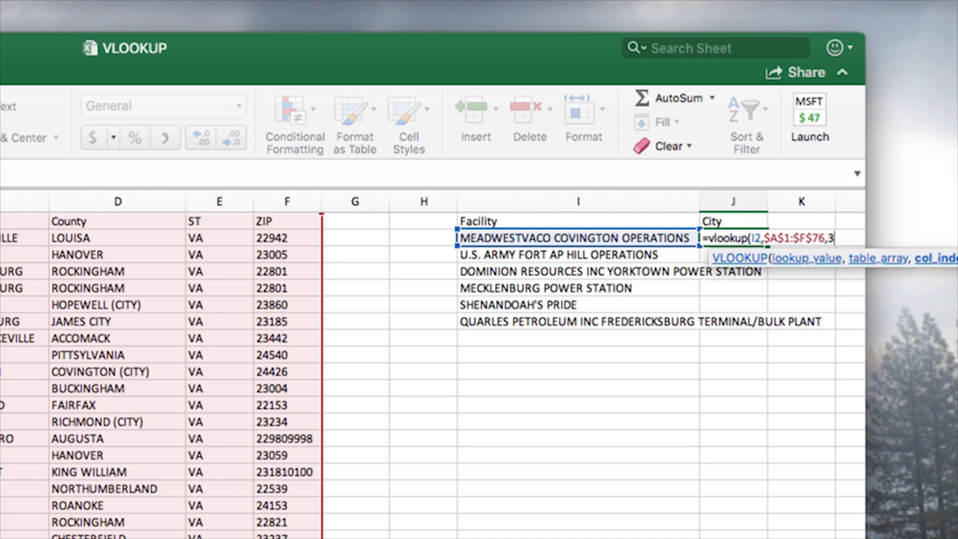
text(f)
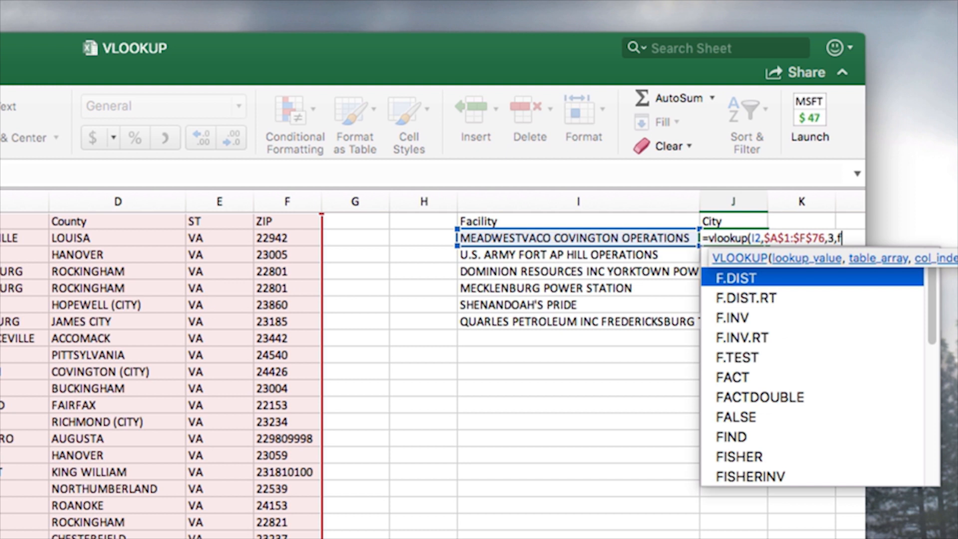
text(alse)
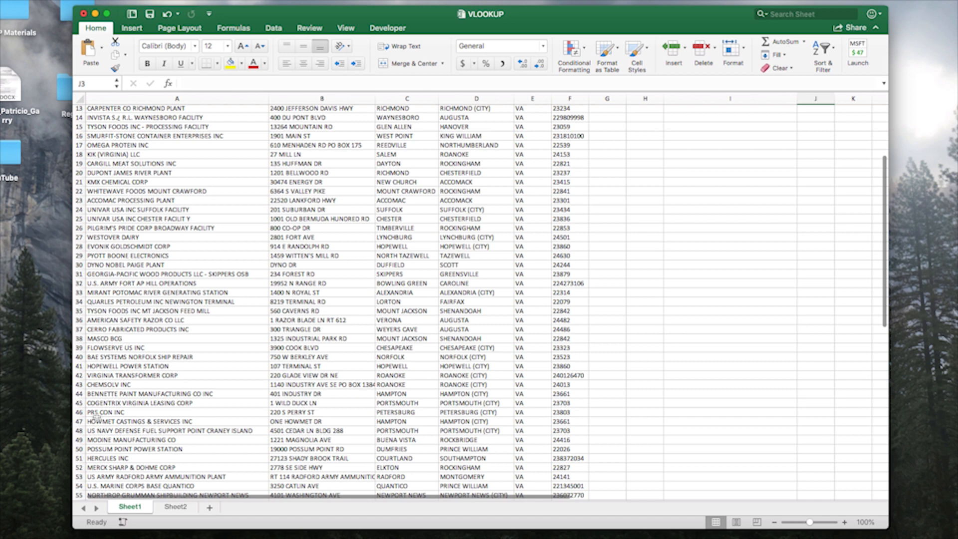
- Commit the formula and check row 10, where MEADWESTVACO COVINGTON OPERATIONS lists COVINGTON
scroll(down, 3)
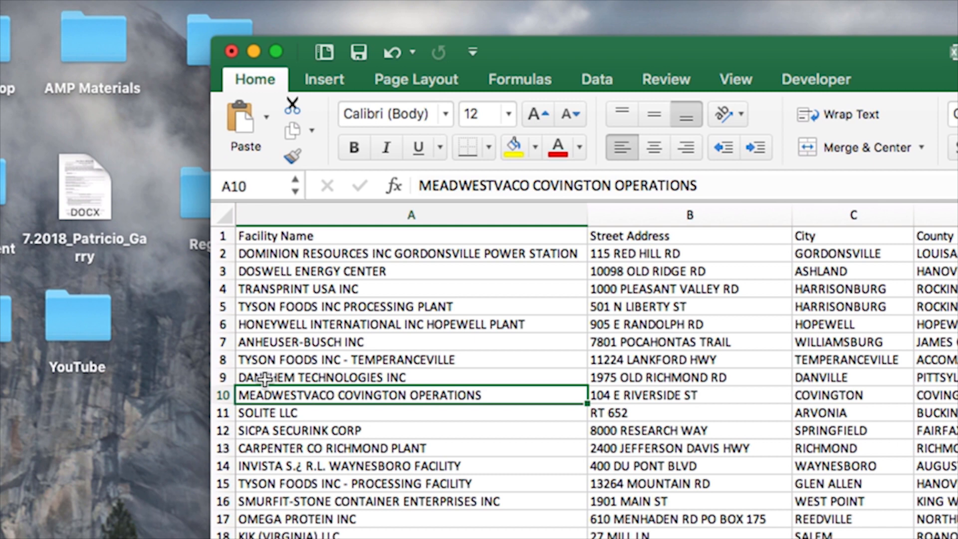
mouse_move(728, 352)
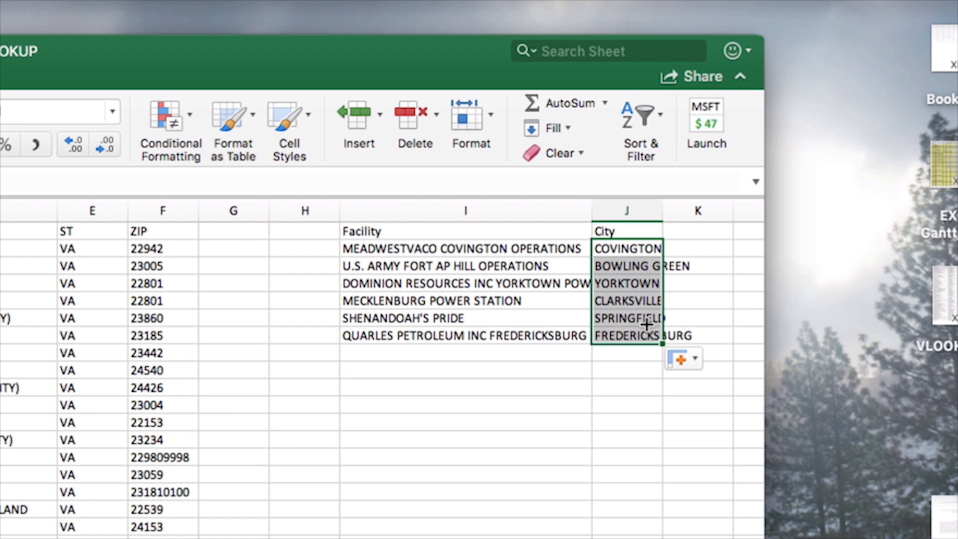
mouse_move(400, 353)
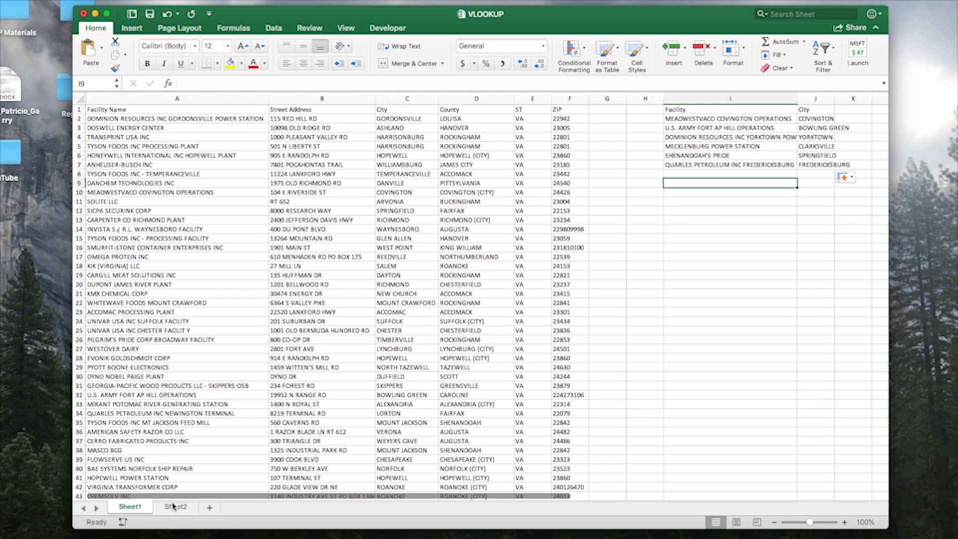
click(176, 507)
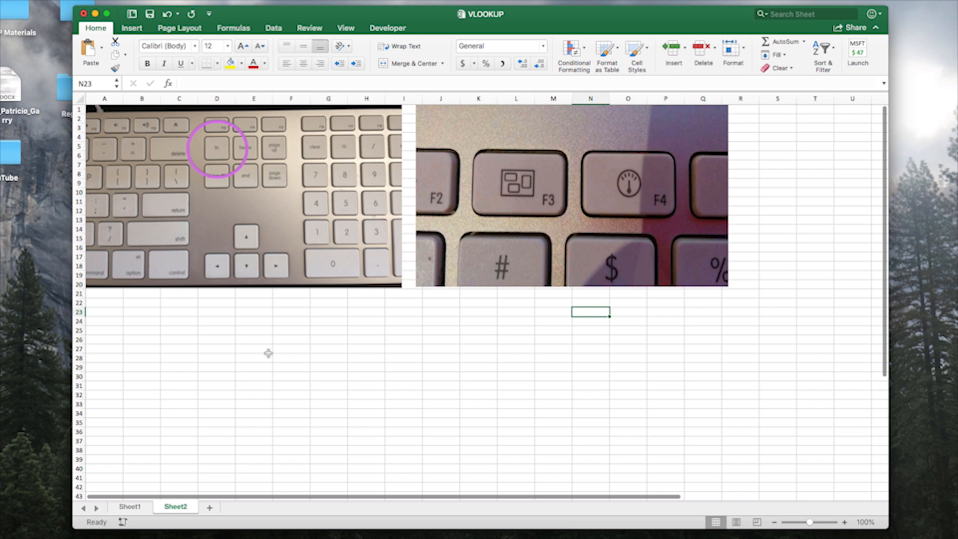
mouse_move(213, 159)
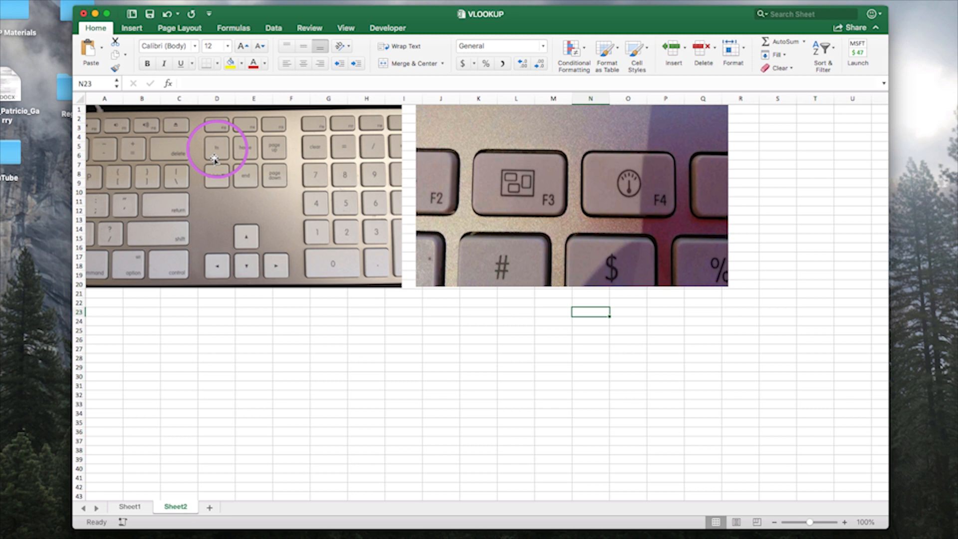
mouse_move(630, 184)
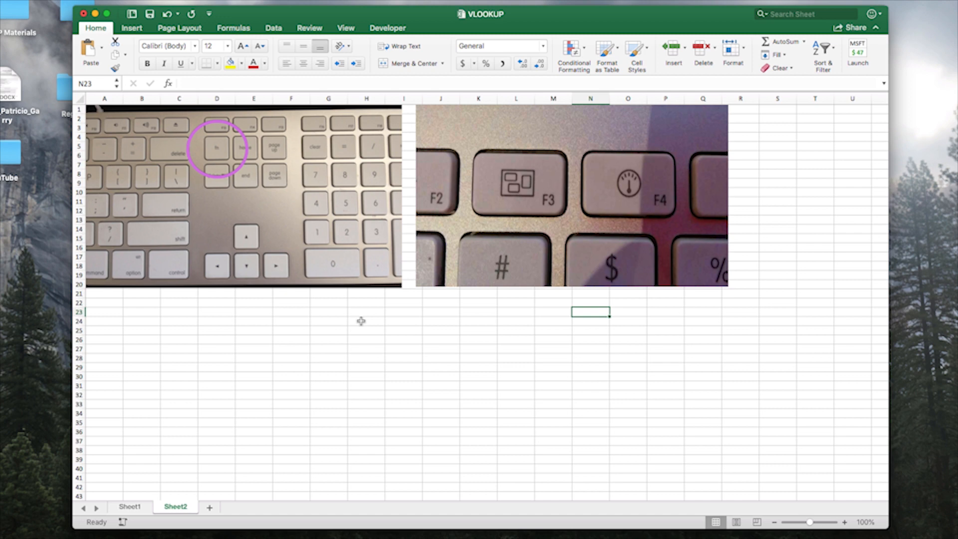
click(130, 507)
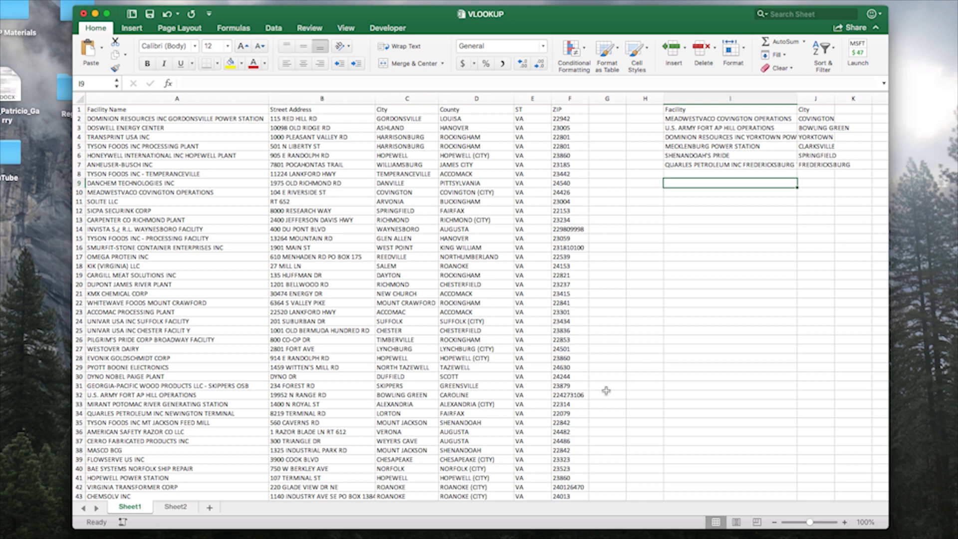